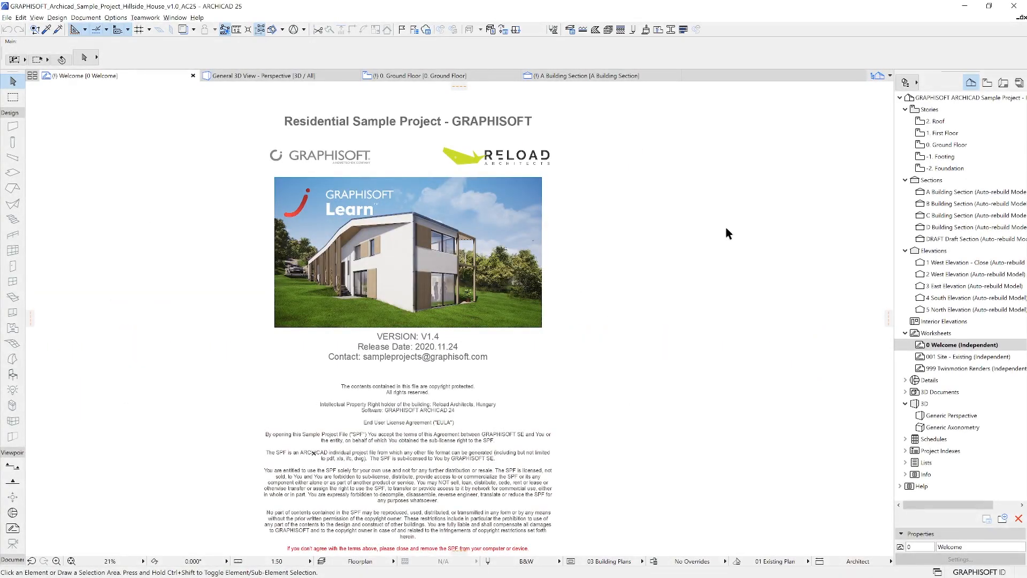
Step: Switch from the Welcome worksheet to the 0. Ground Floor plan view
click(988, 82)
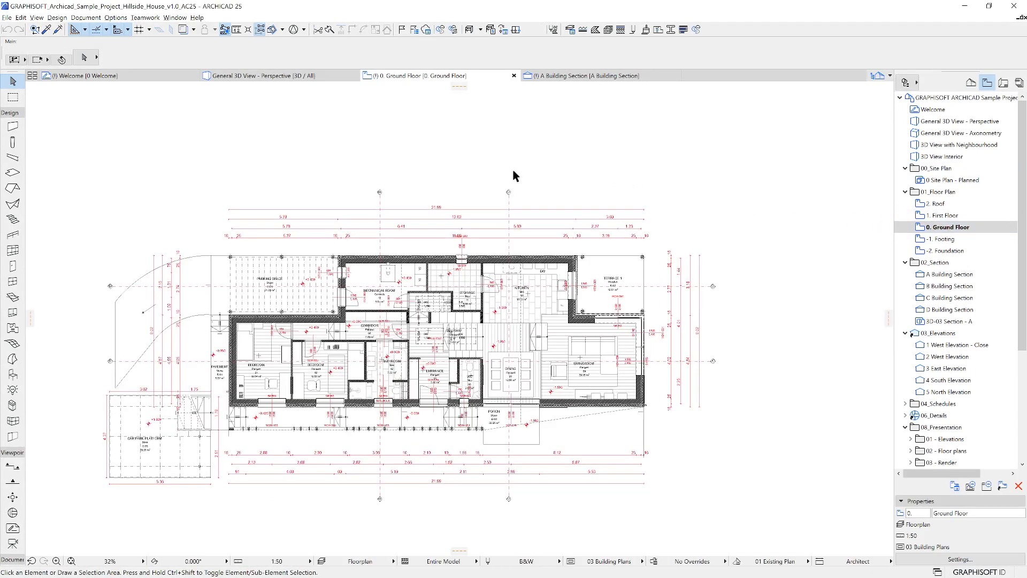
drag(514, 176, 490, 181)
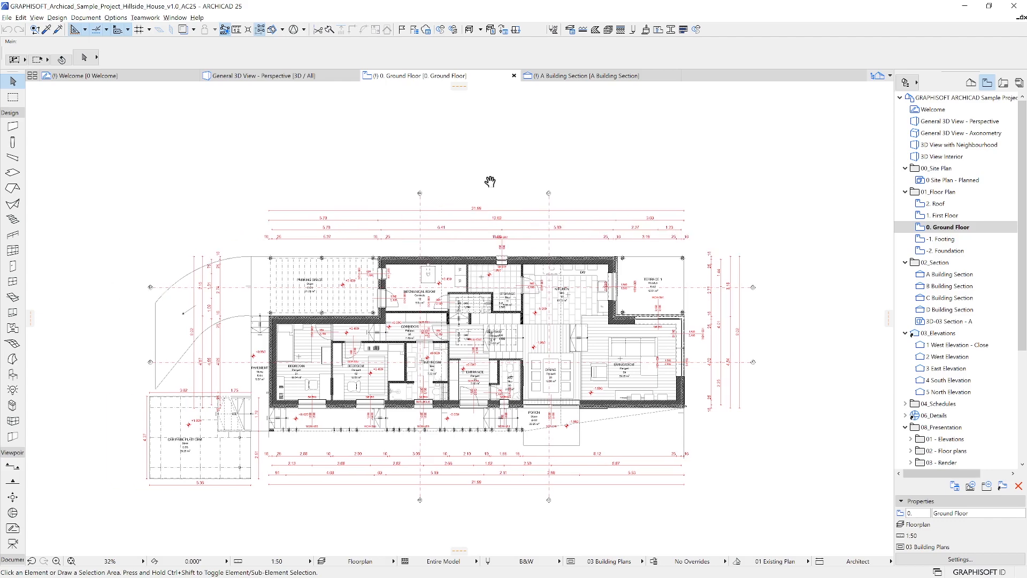
drag(490, 182, 332, 161)
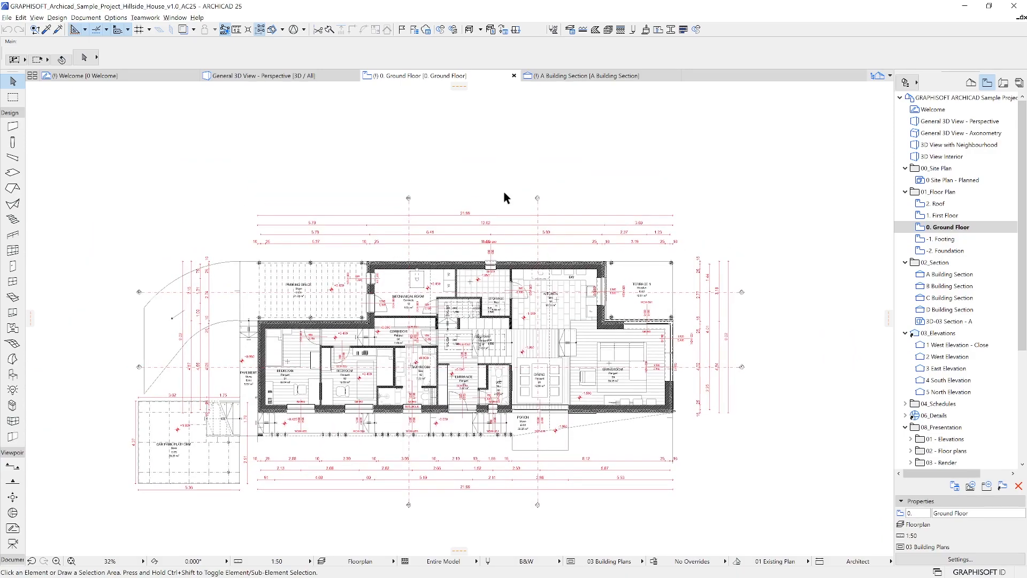
mouse_move(276, 341)
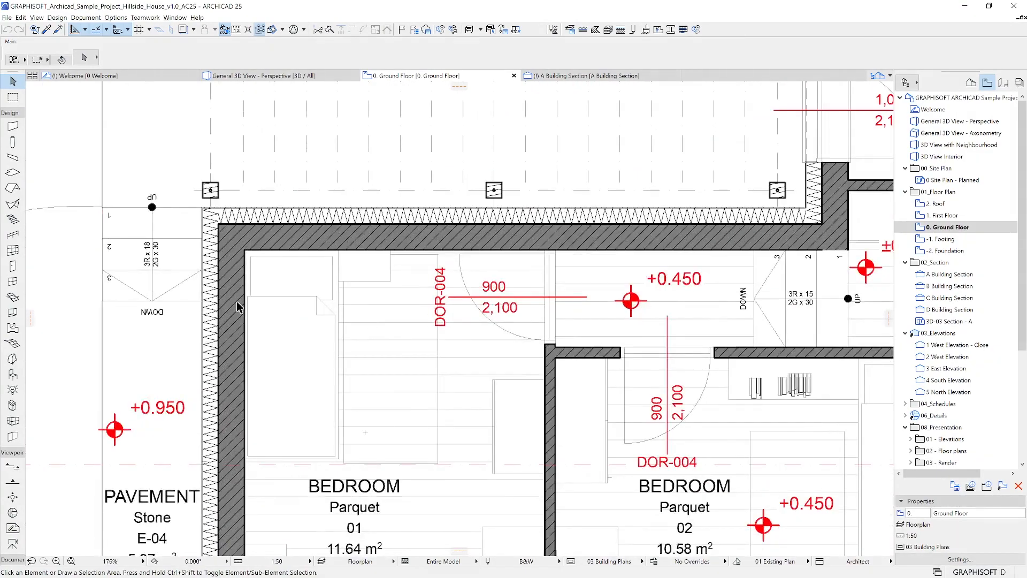
mouse_move(58, 562)
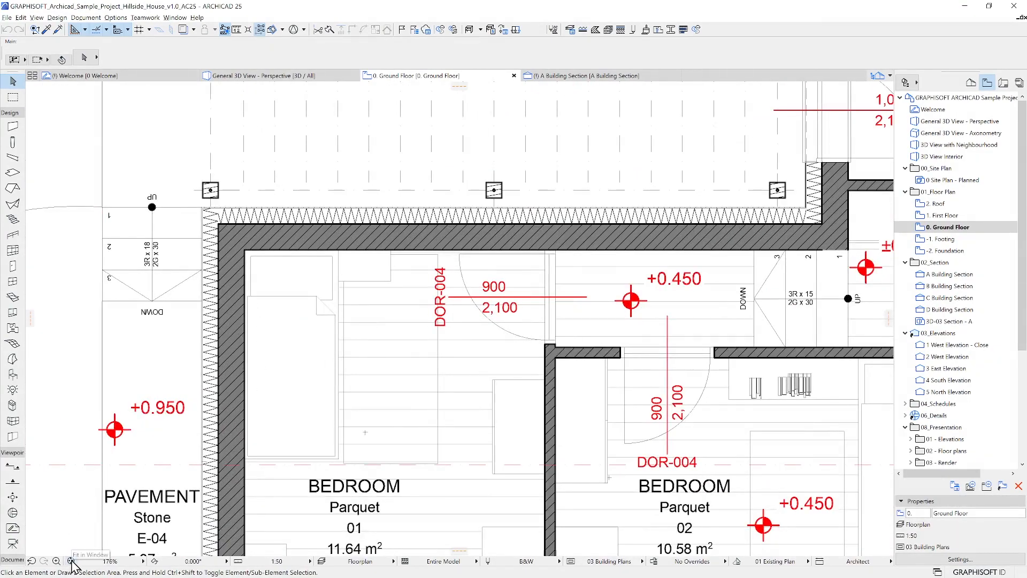
click(58, 562)
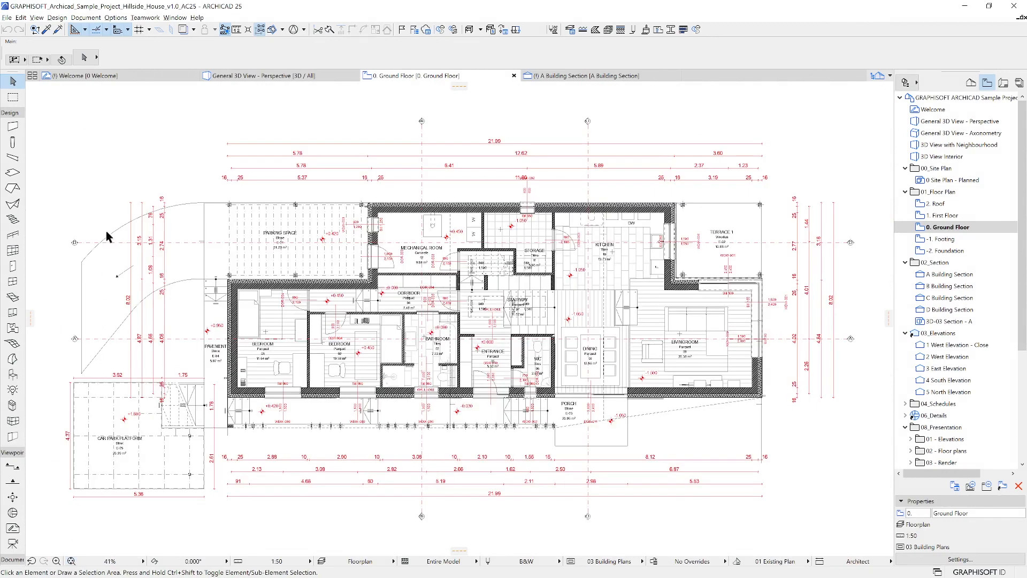
mouse_move(131, 164)
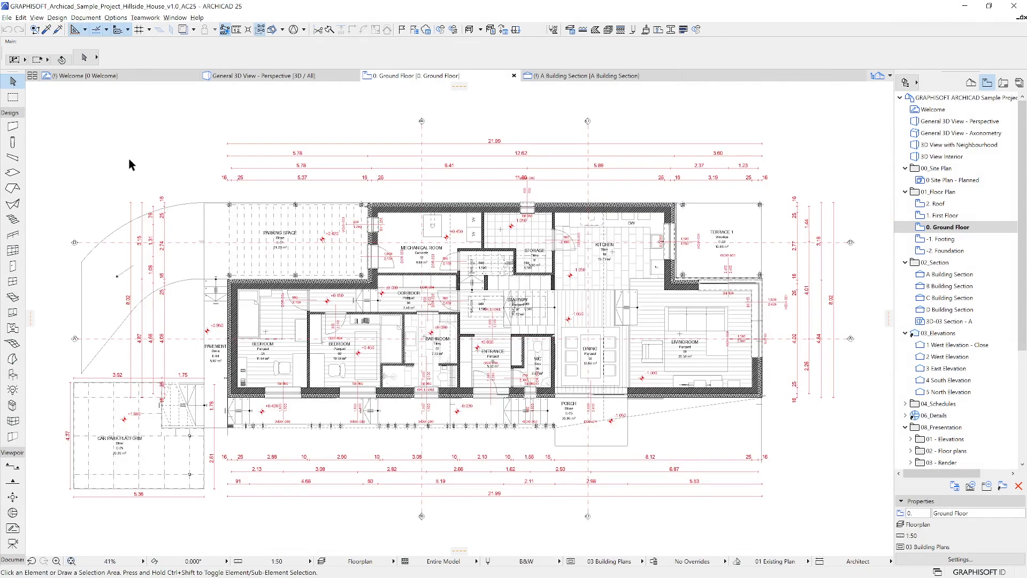
mouse_move(949, 180)
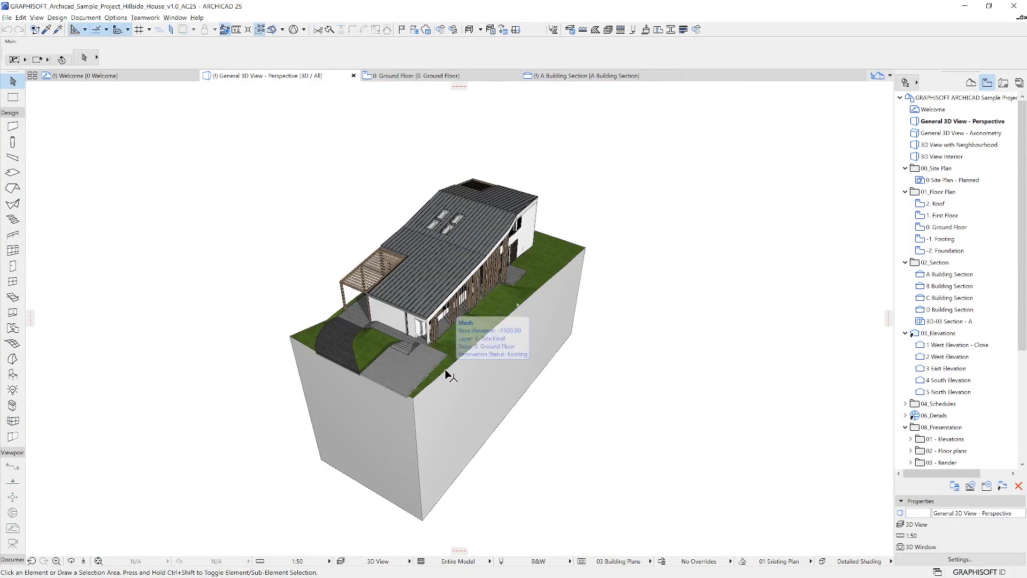
mouse_move(632, 410)
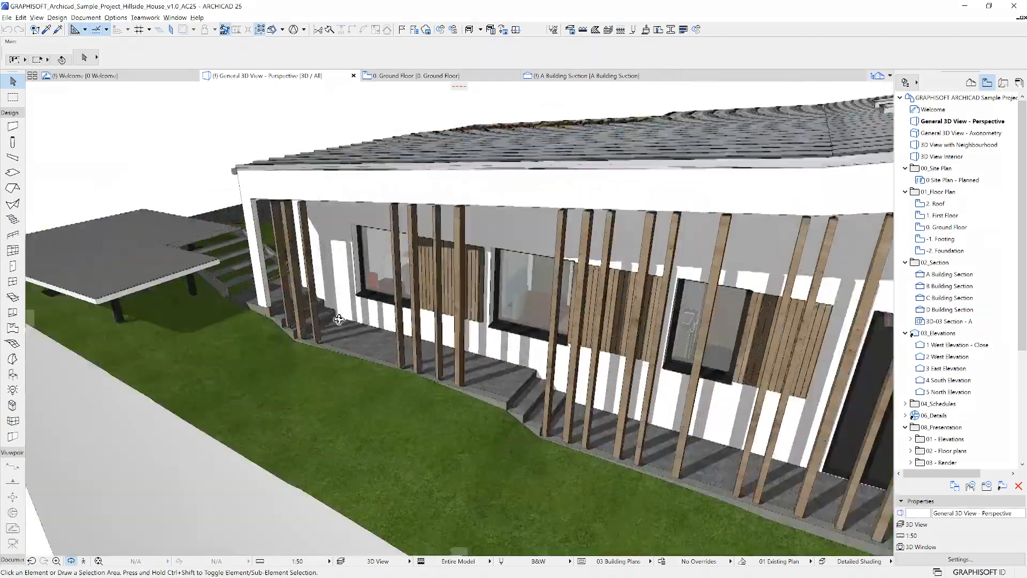
drag(337, 319, 456, 305)
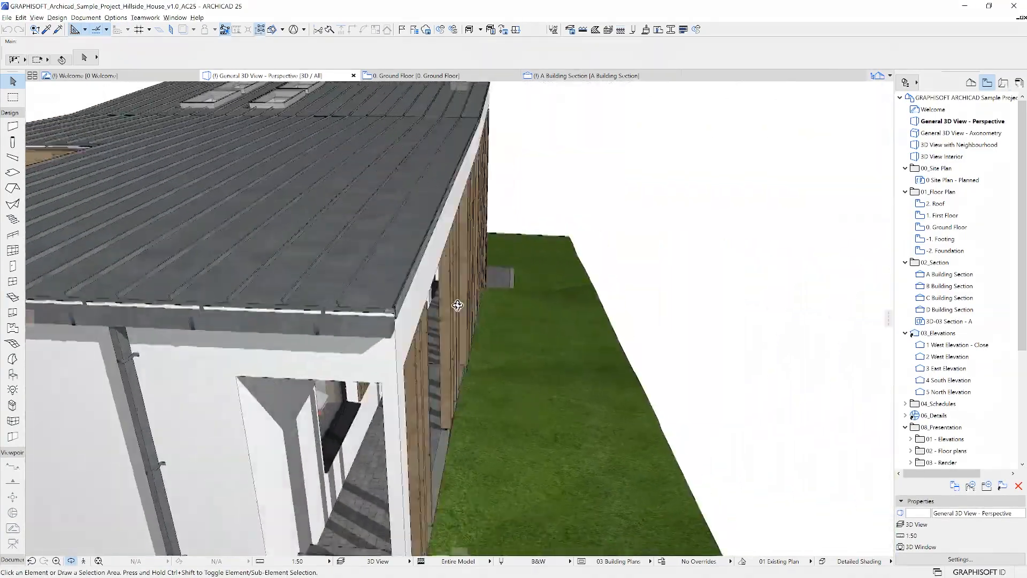
drag(459, 305, 542, 278)
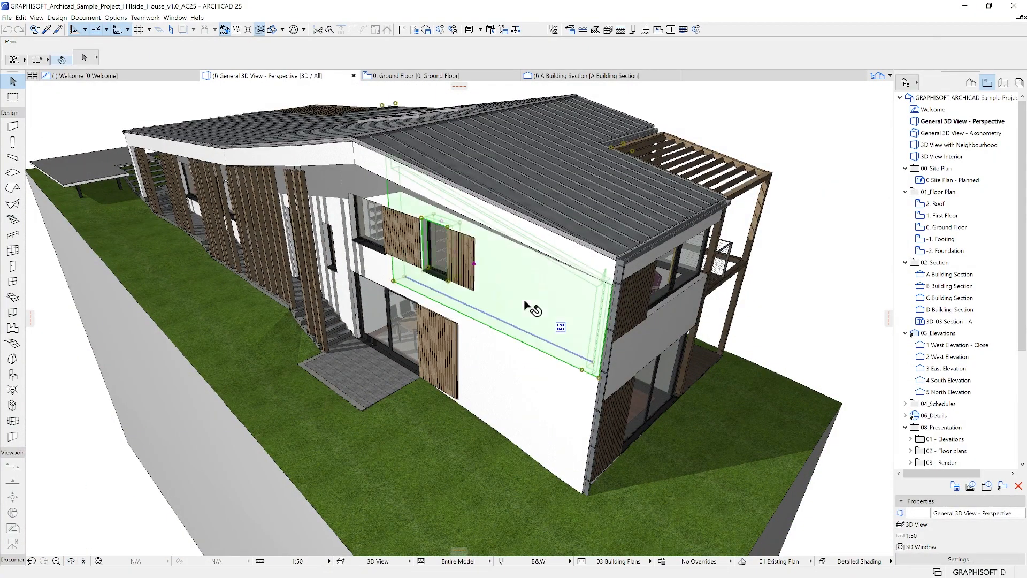
click(78, 387)
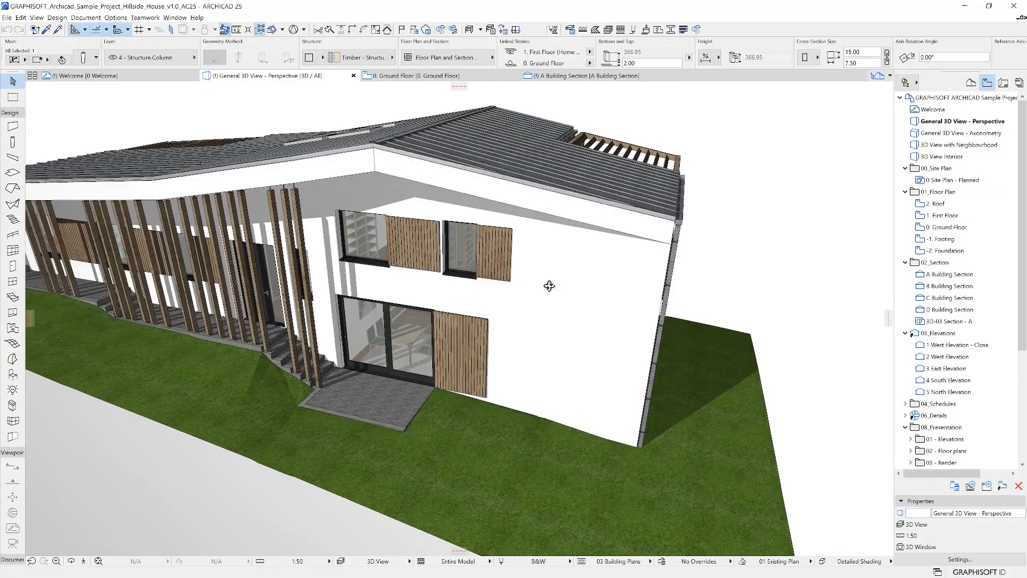
drag(548, 285, 233, 292)
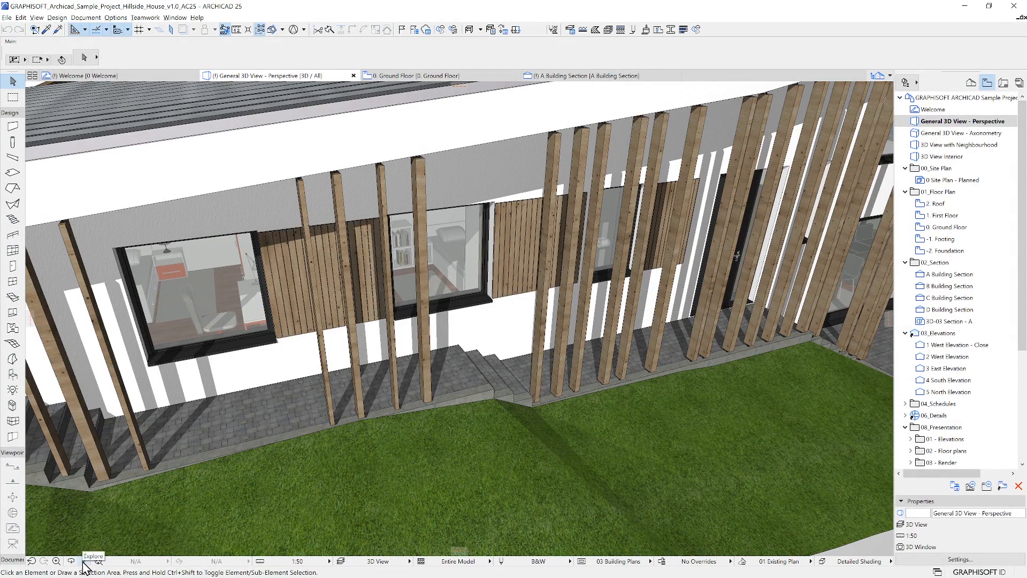
Step: Enter first-person 3D Explore mode, confirming the information dialog
click(85, 561)
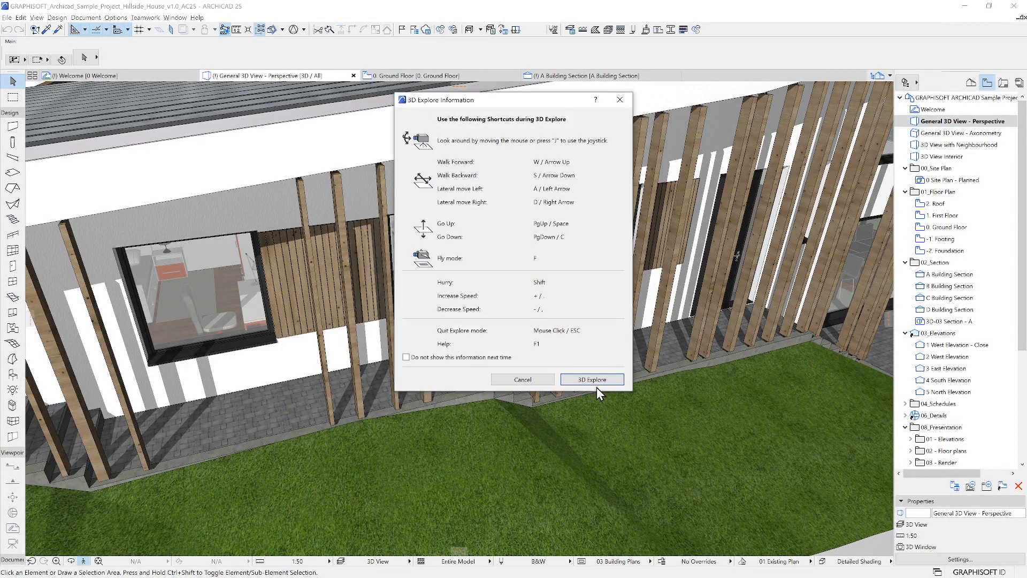
click(591, 379)
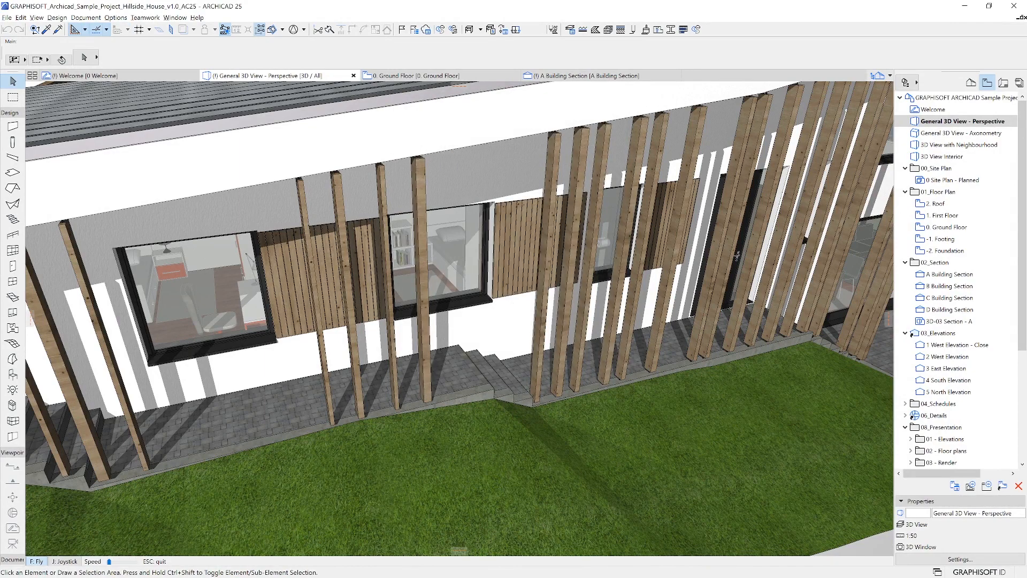